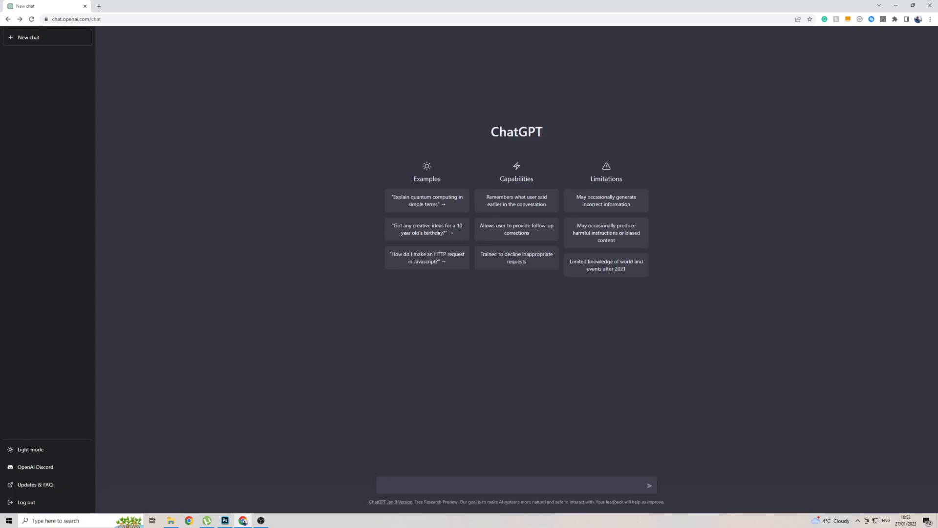
mouse_move(476, 299)
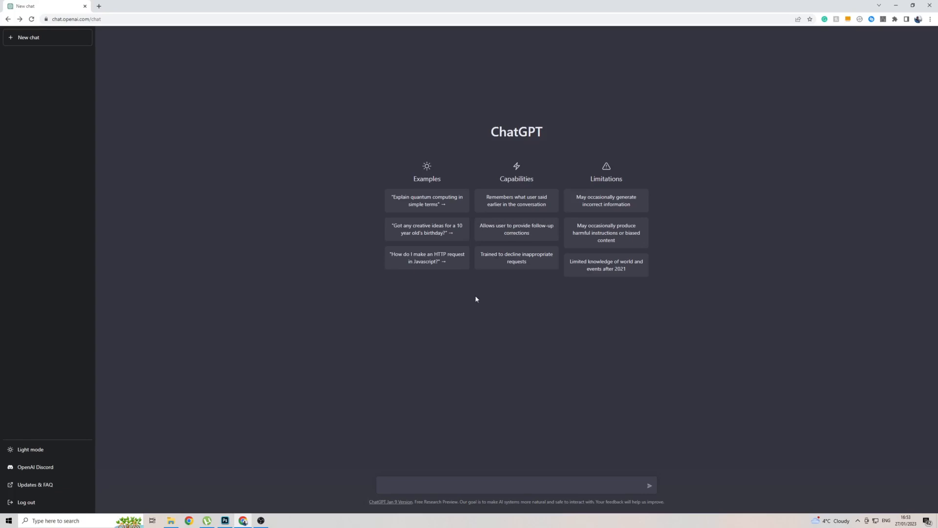
mouse_move(464, 303)
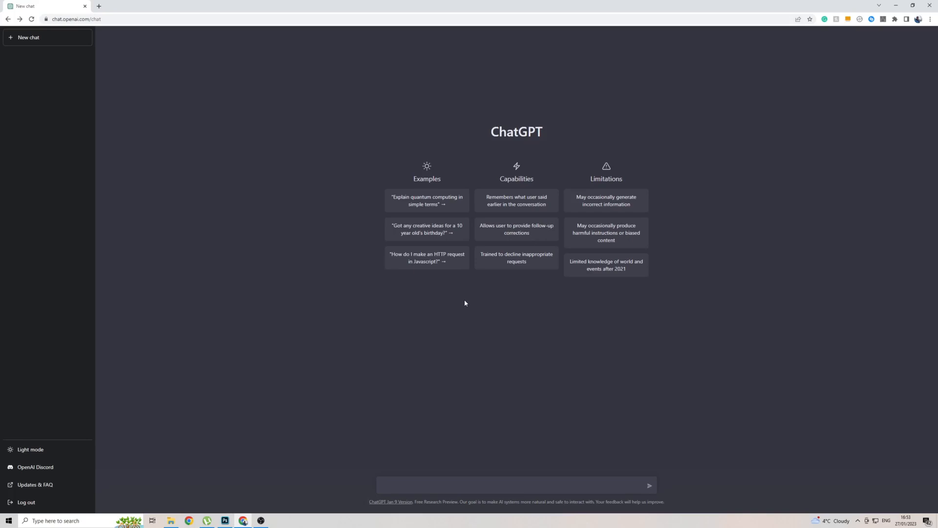
mouse_move(355, 333)
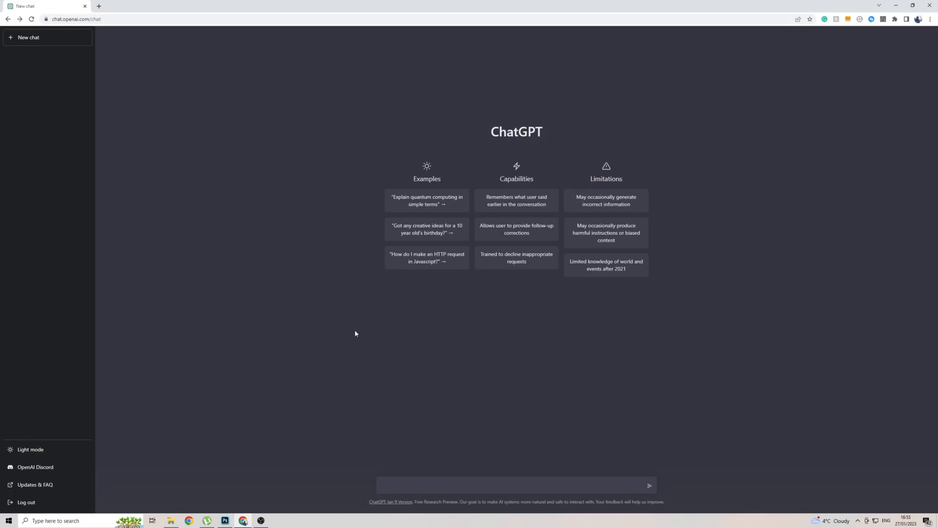
mouse_move(57, 484)
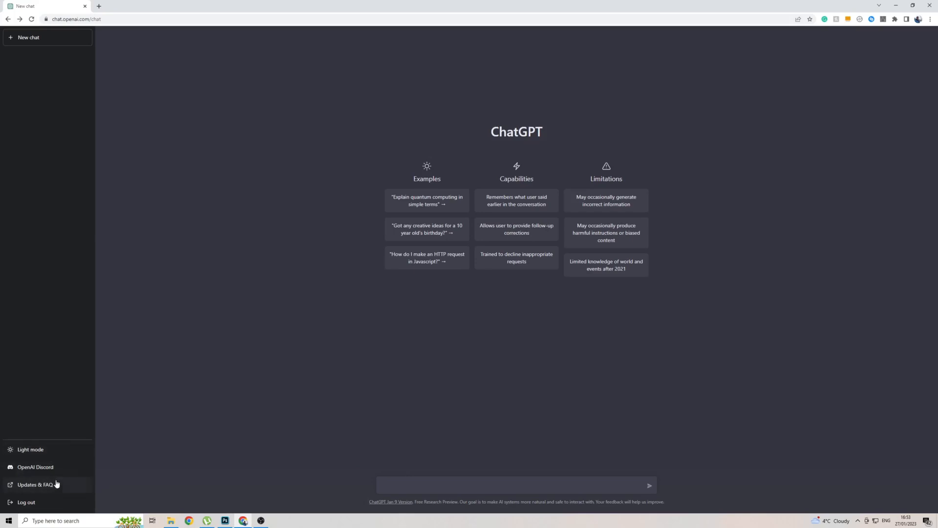
mouse_move(303, 356)
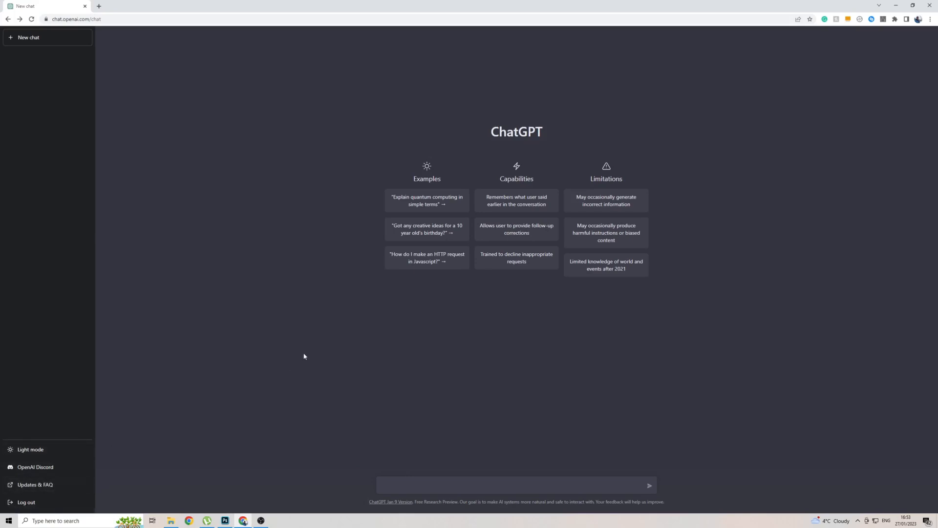
mouse_move(430, 351)
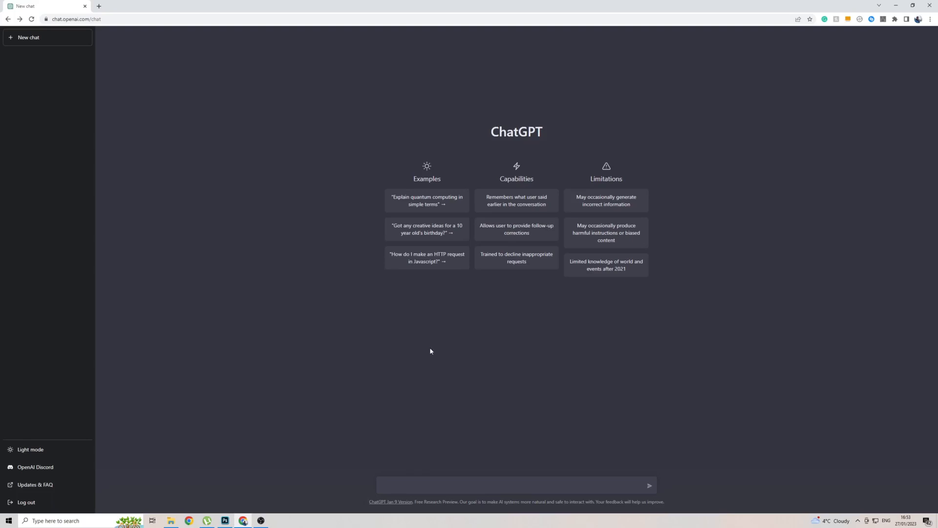
mouse_move(740, 262)
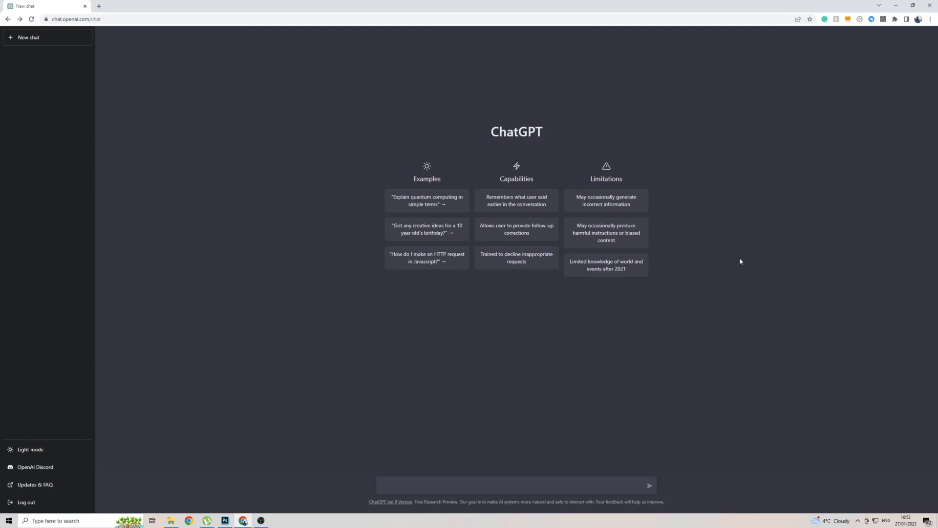
mouse_move(713, 241)
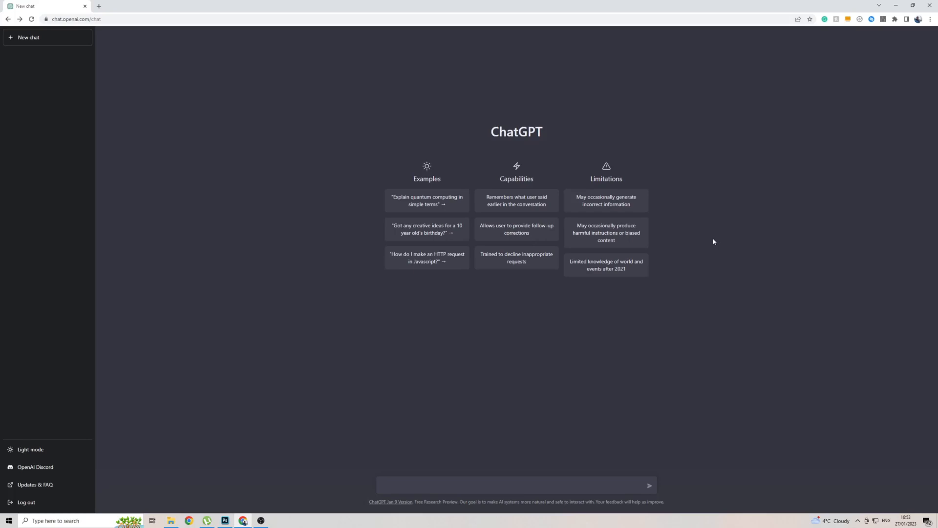
mouse_move(691, 228)
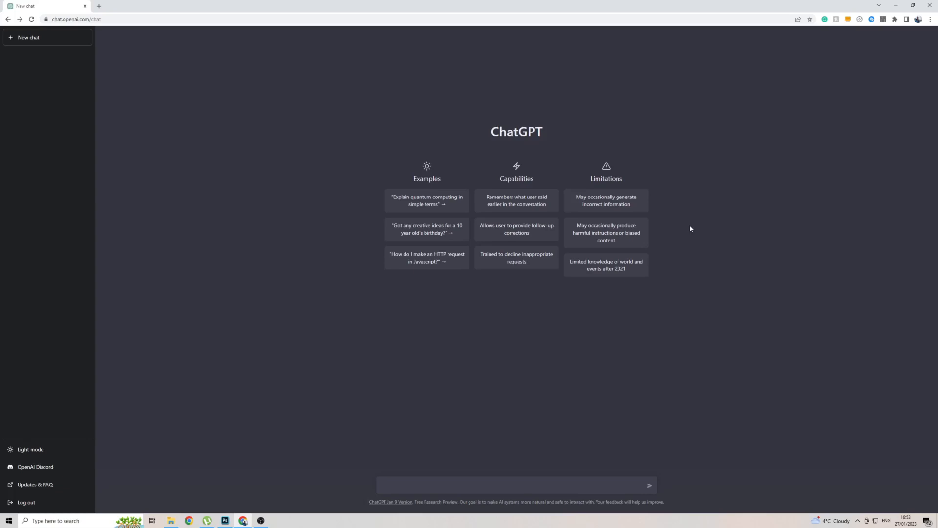
mouse_move(787, 178)
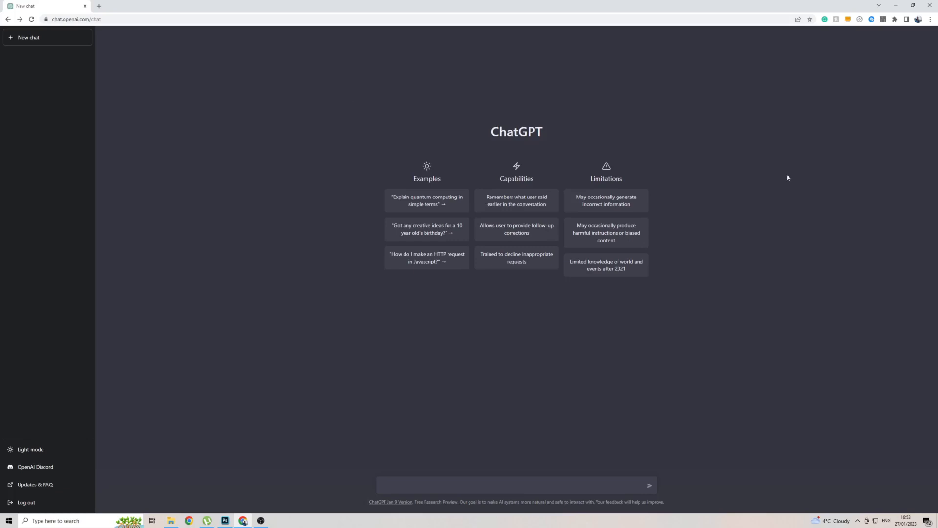
mouse_move(778, 230)
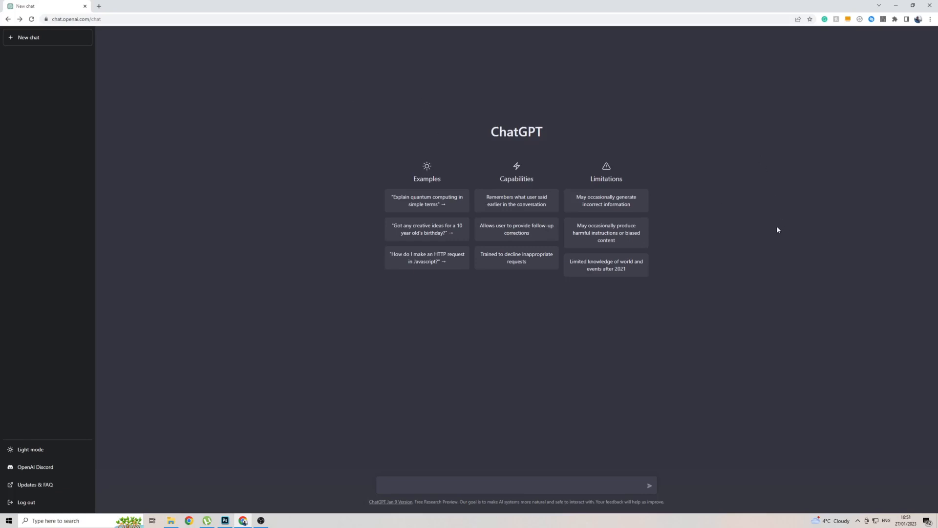
Translate the page to Urdu from the right-click menu, then switch it back to English
right_click(778, 230)
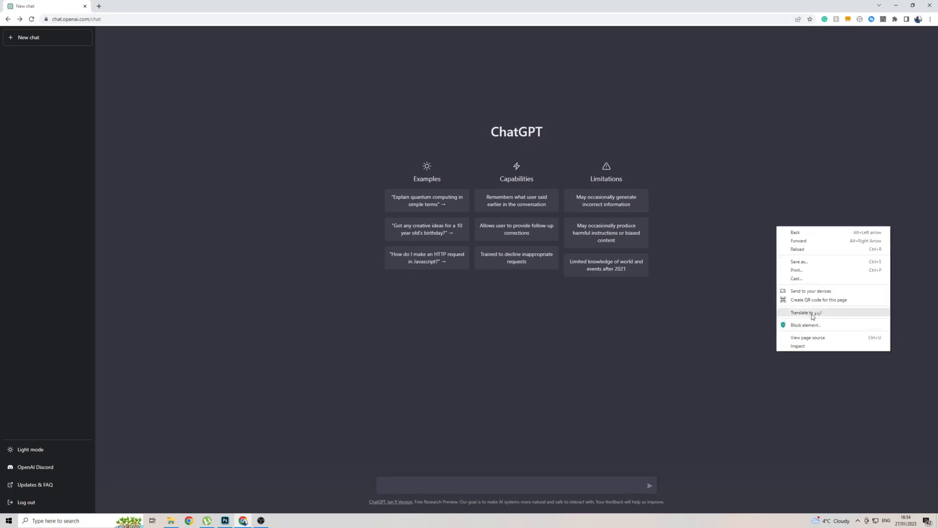
click(806, 312)
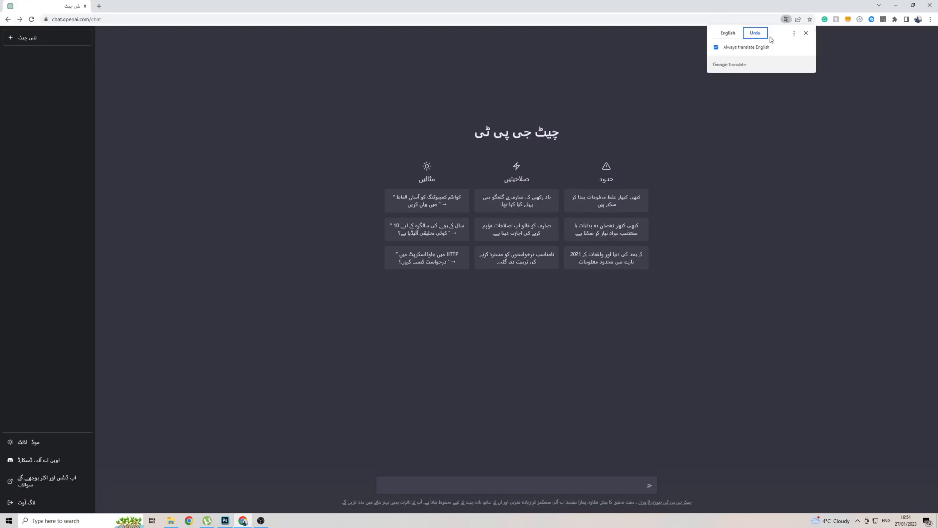
mouse_move(525, 240)
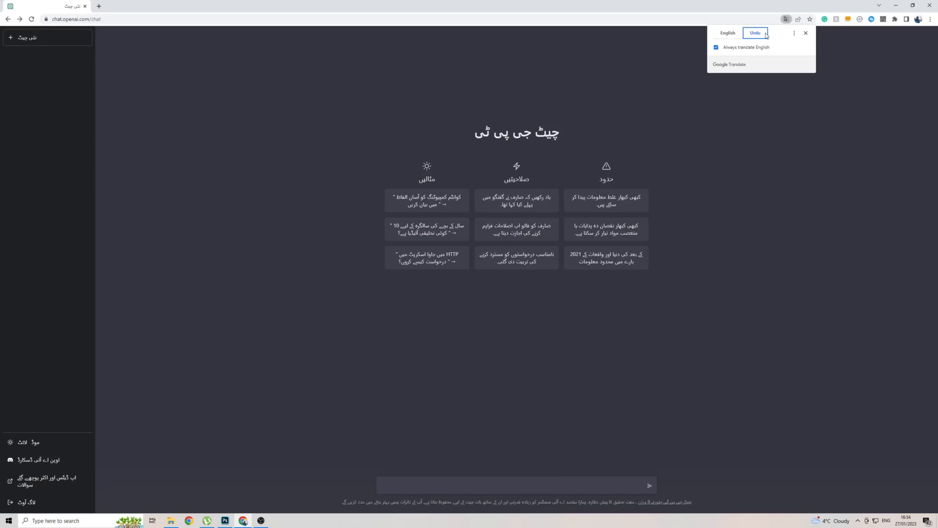
click(727, 33)
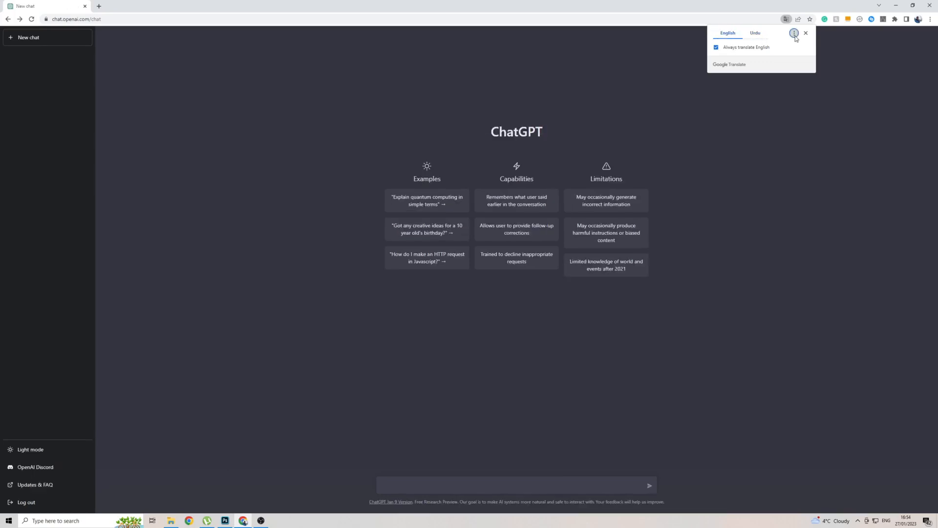
Choose Urdu from Chrome's translation language list so the page shows in Urdu
click(794, 33)
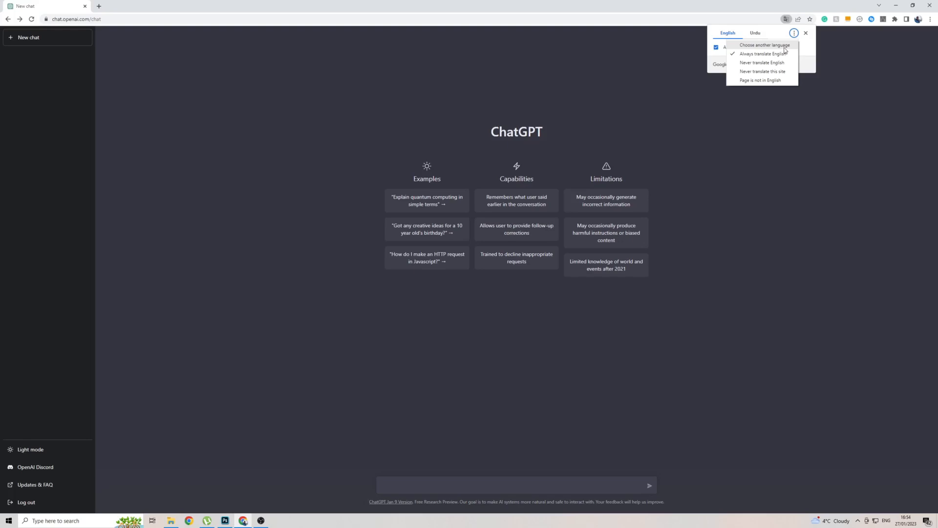
click(764, 45)
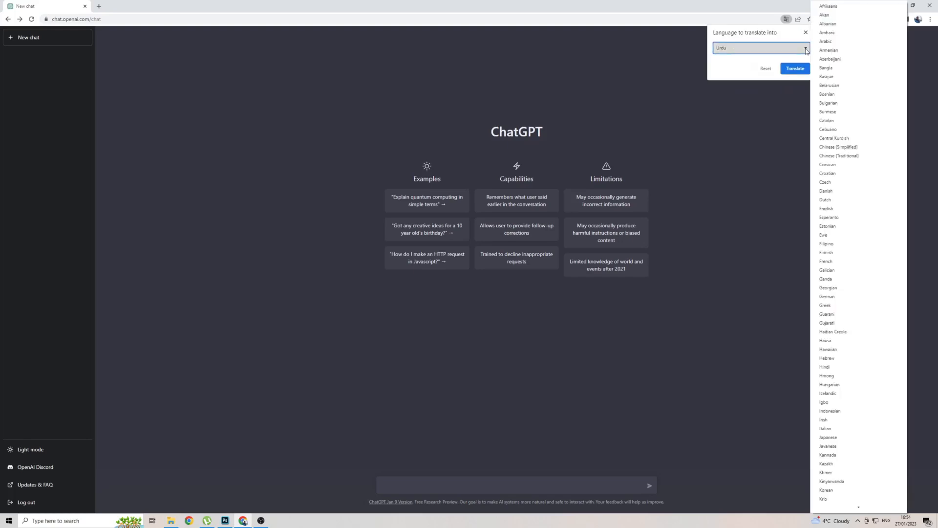
scroll(down, 3)
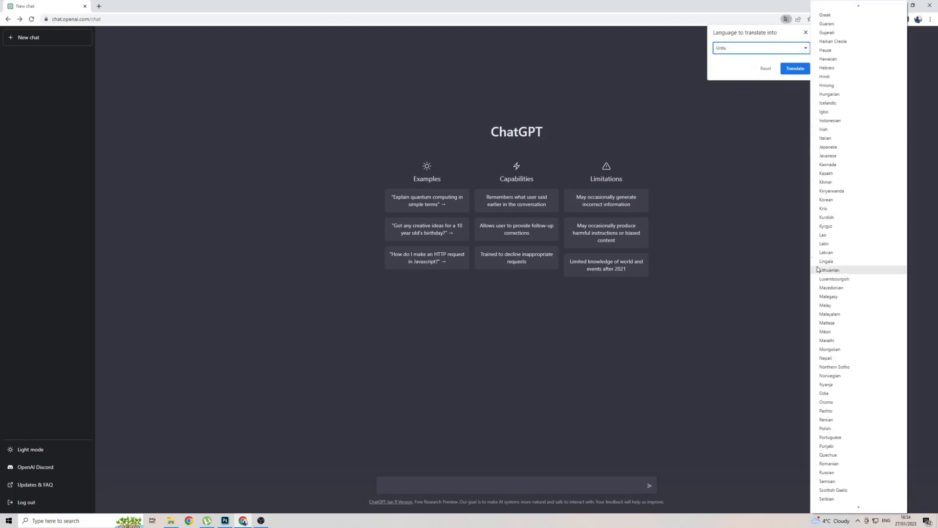
scroll(down, 3)
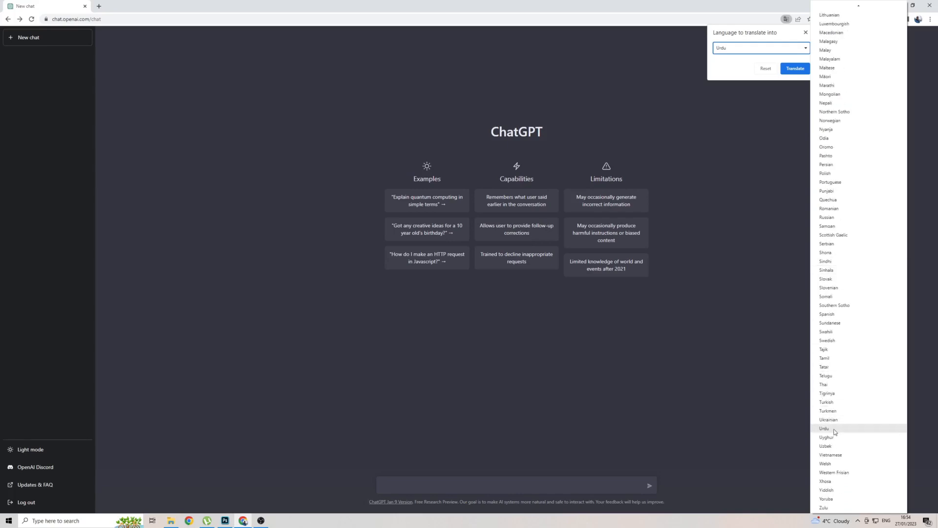
click(795, 68)
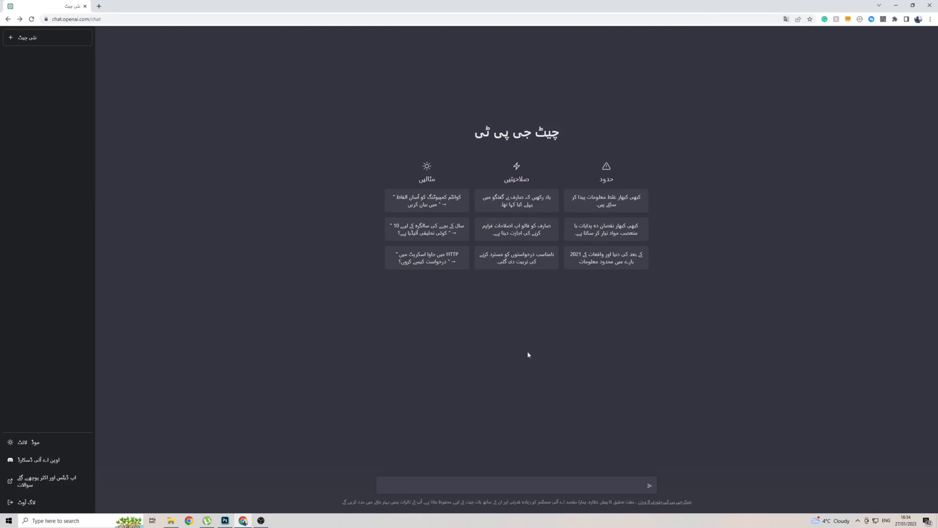
mouse_move(493, 287)
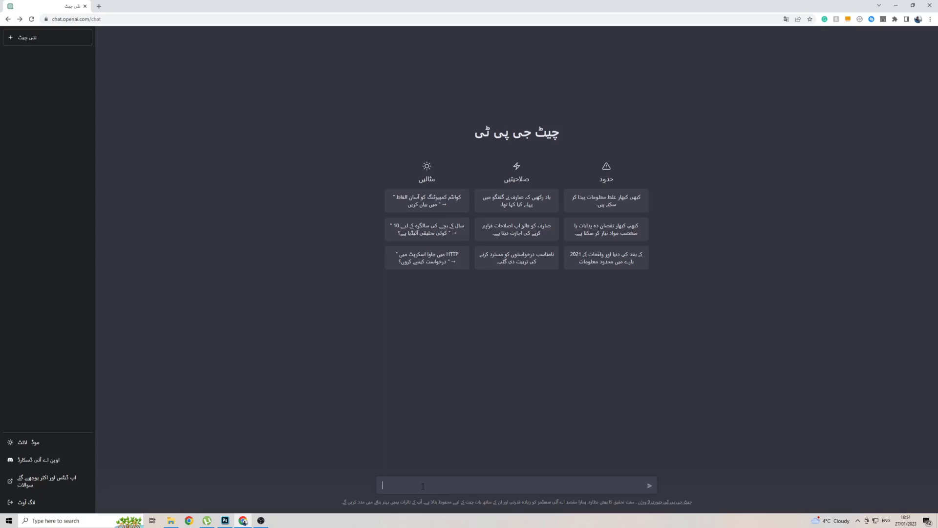
Send ChatGPT the Urdu question 'آپ کیسی ہو' (how are you)
text(آپ کیسی ہو)
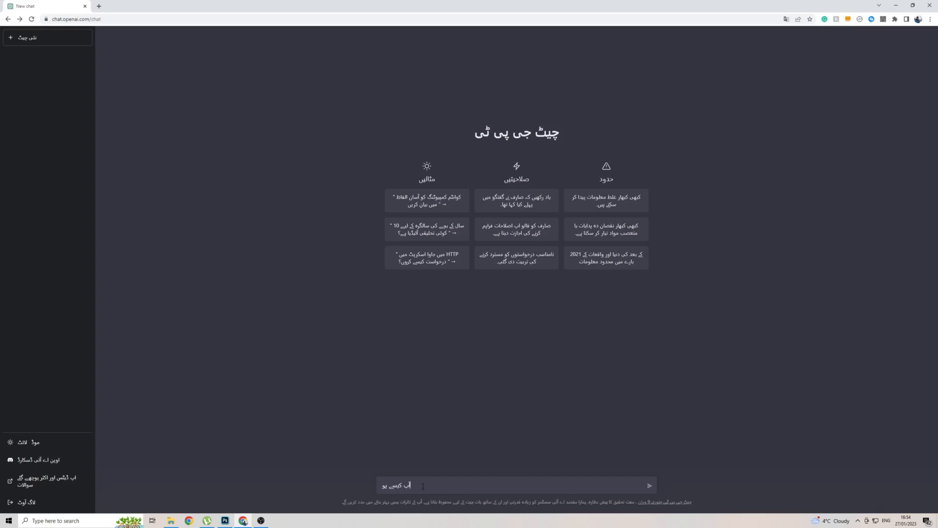
click(649, 486)
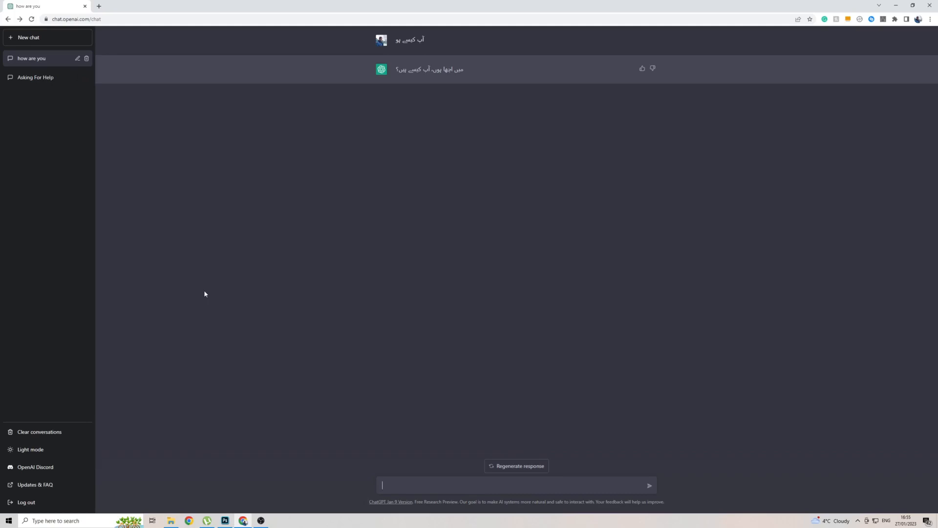
mouse_move(260, 521)
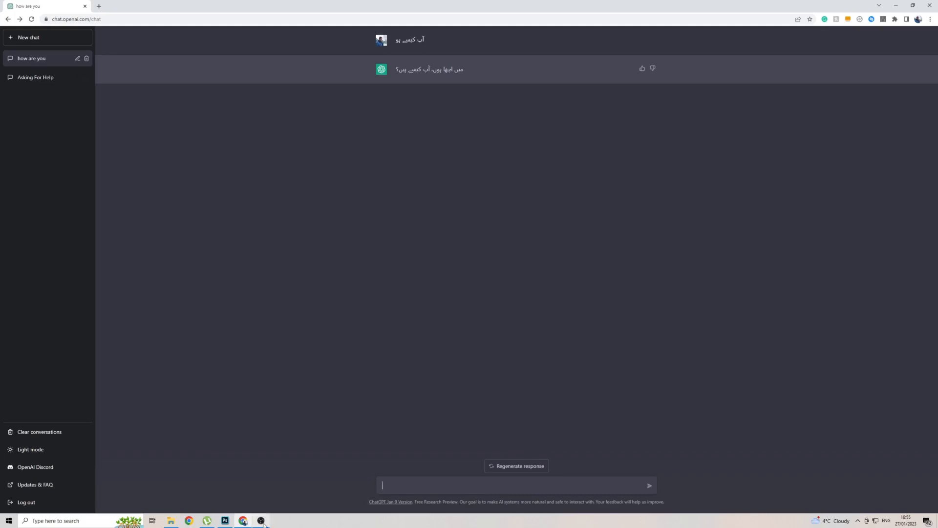